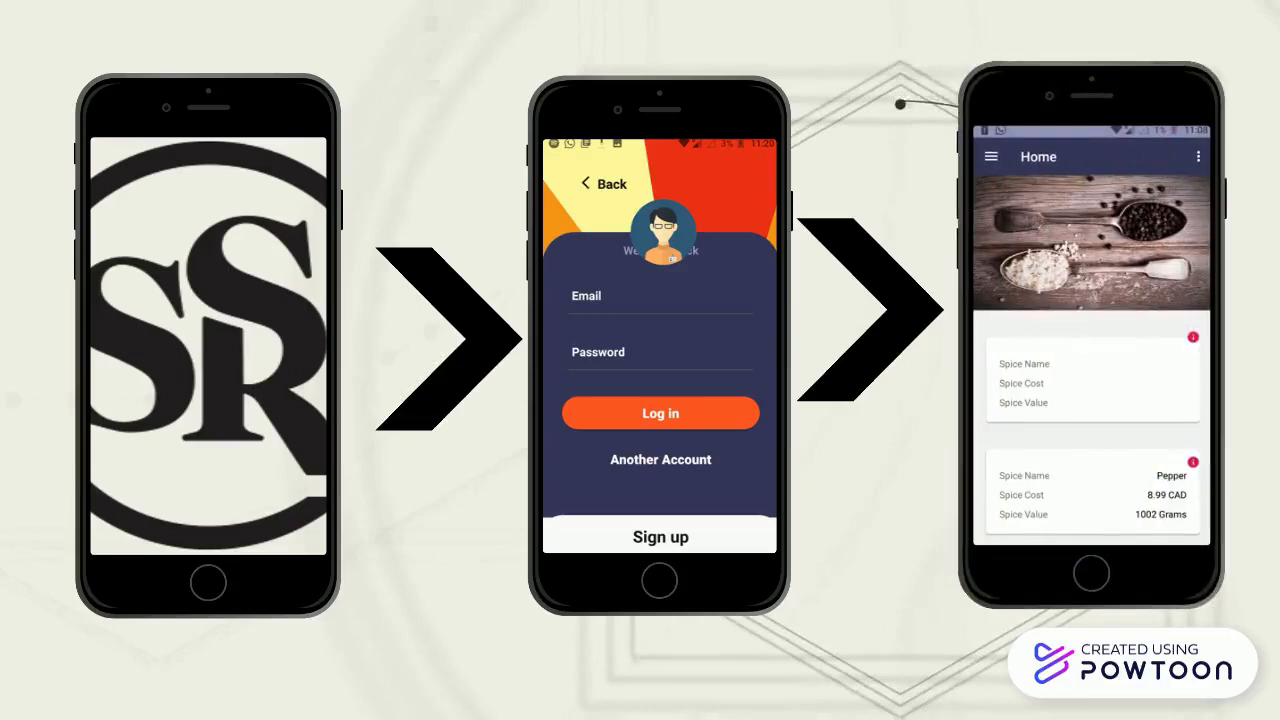
Play the split-screen demo where the Pepper reading updates in Firebase and the app Home screen.
click(660, 352)
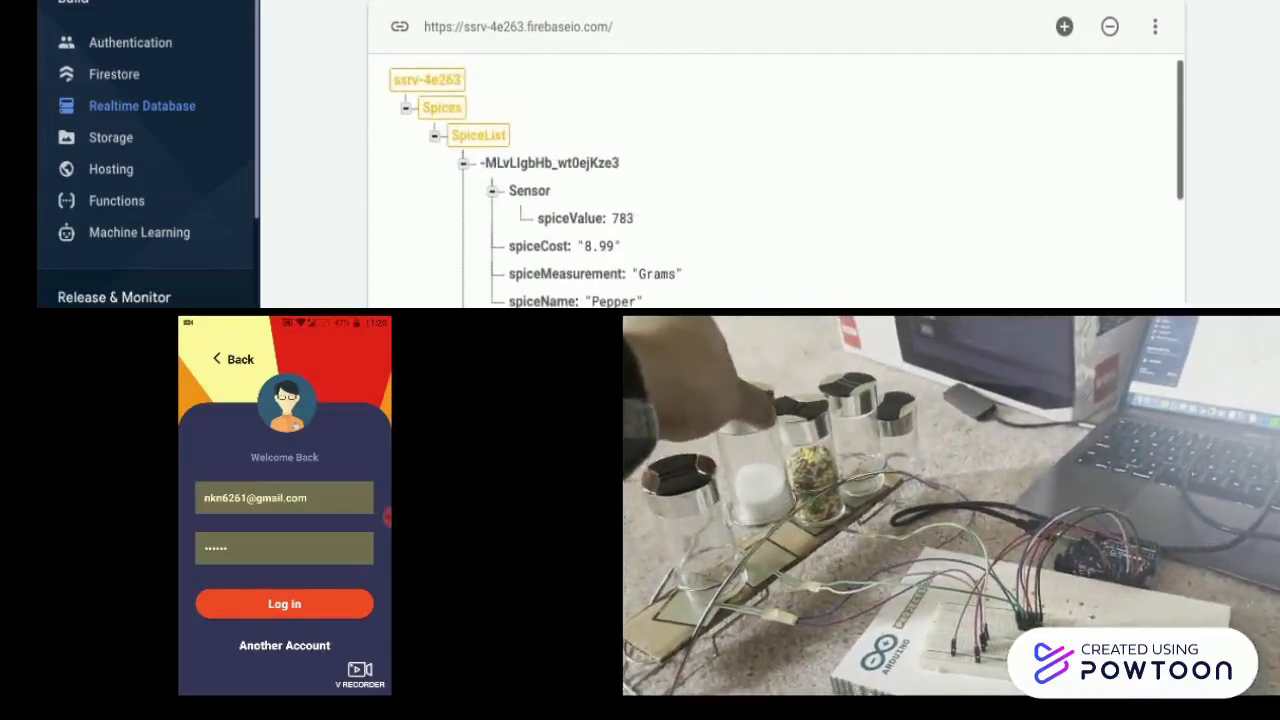
click(284, 604)
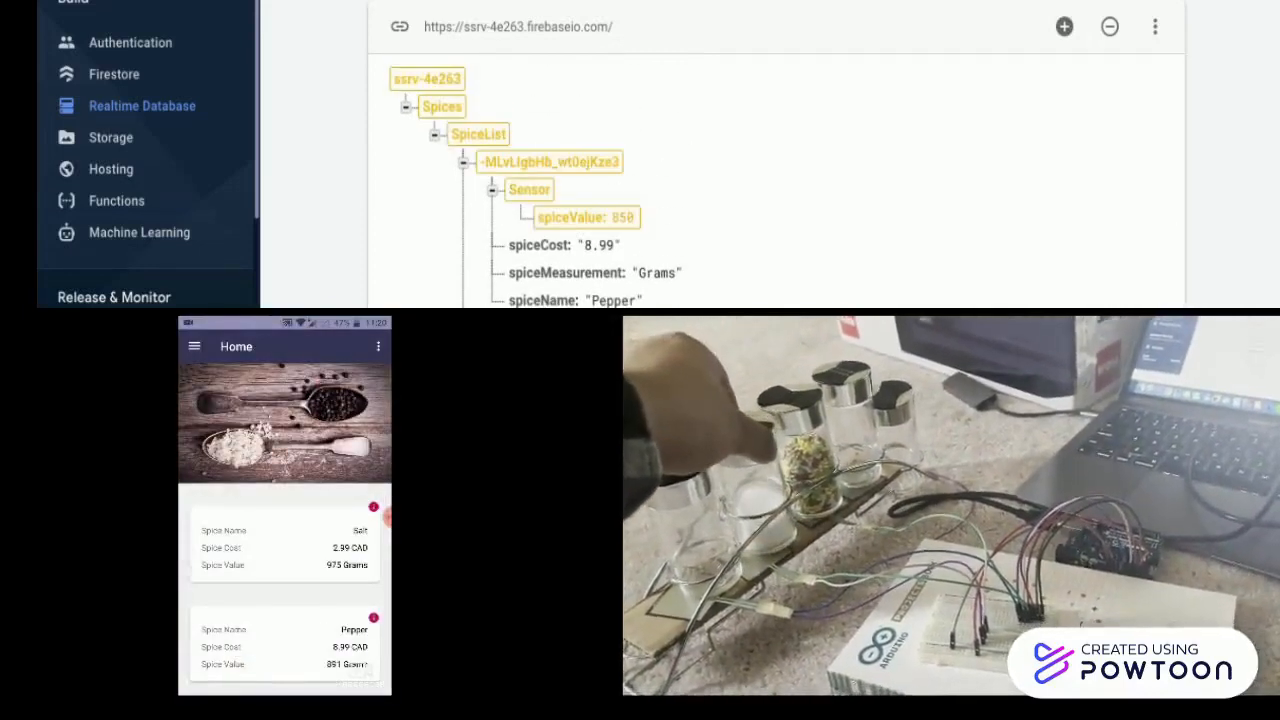